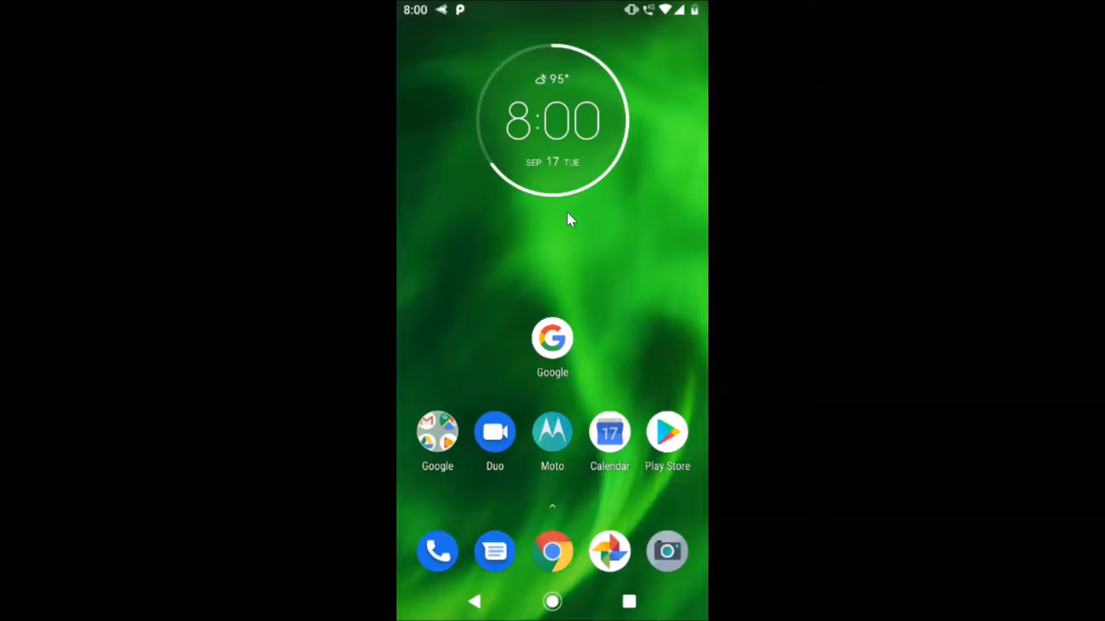
- Open the launcher's app drawer and scroll until the Settings icon is in view
{"action": "scroll", "scroll_direction": "up", "scroll_amount": 3}
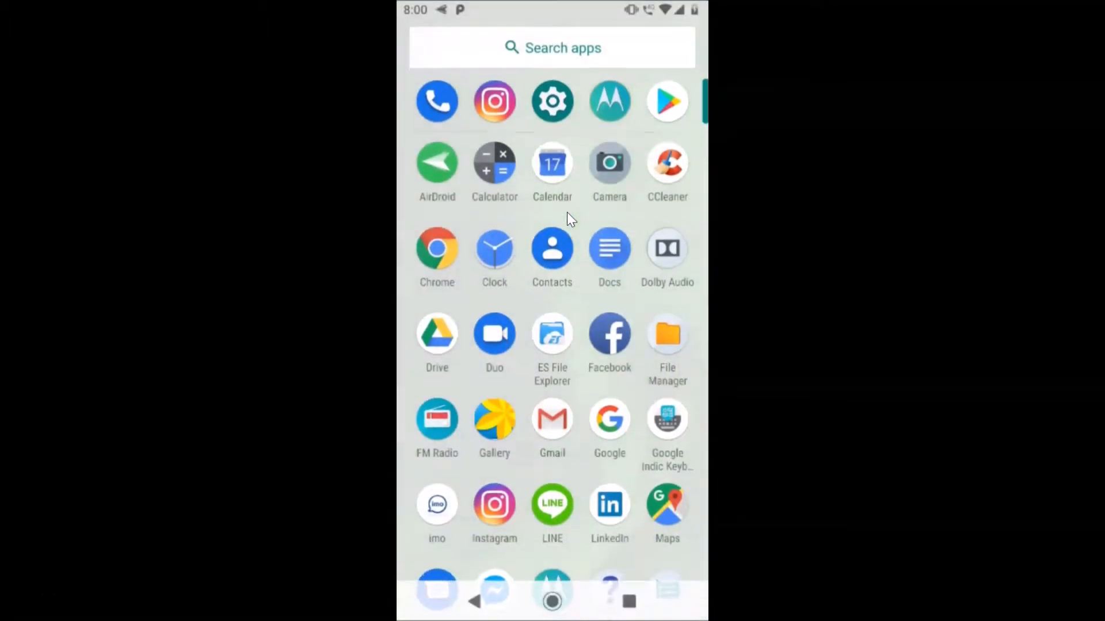
{"action": "scroll", "scroll_direction": "down", "scroll_amount": 3}
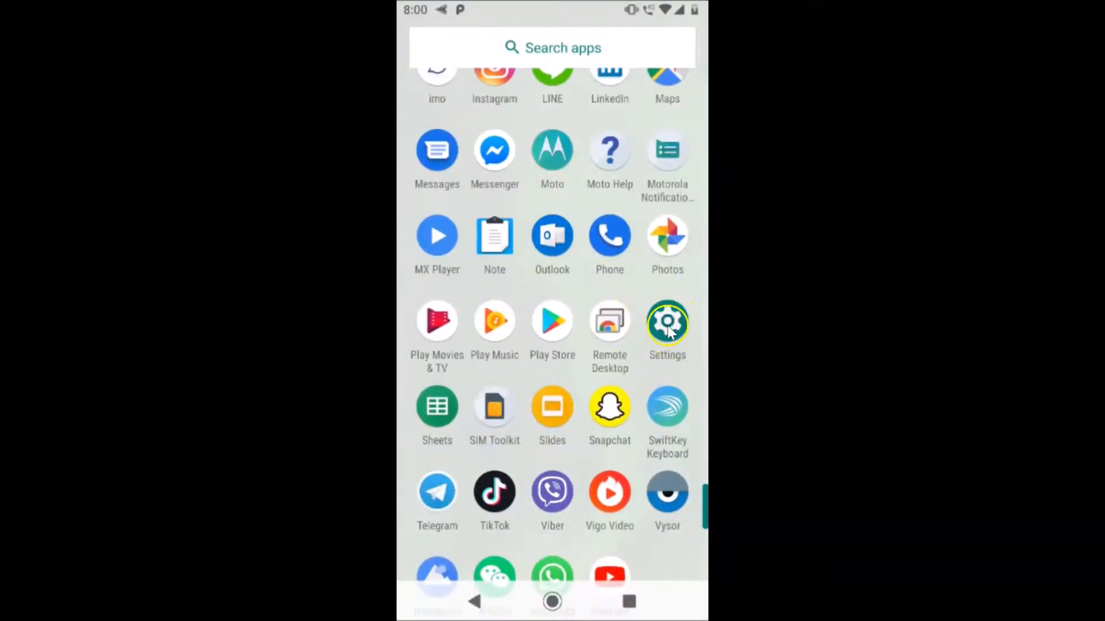
- Launch the Settings app from the app drawer
{"action": "left_click", "coordinate": [666, 324]}
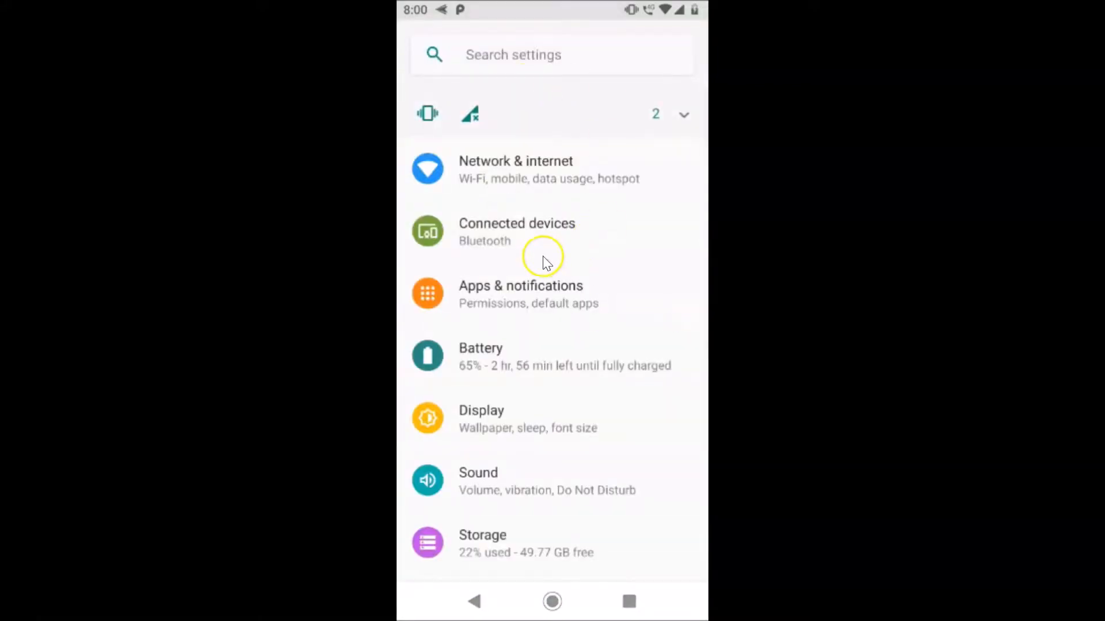
{"action": "mouse_move", "coordinate": [506, 310]}
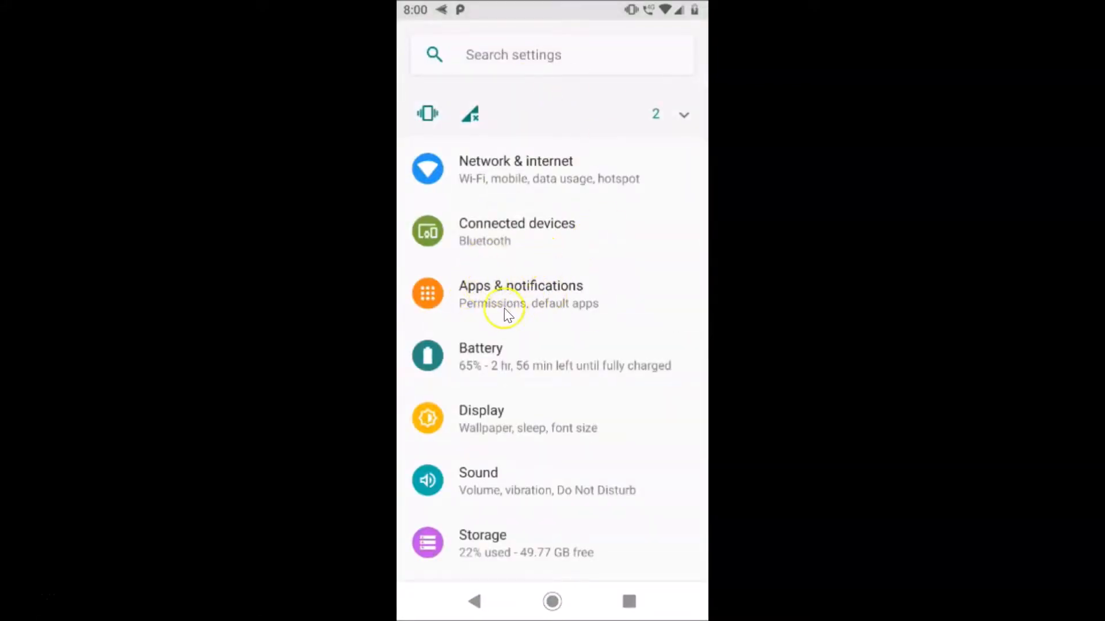
{"action": "mouse_move", "coordinate": [543, 308]}
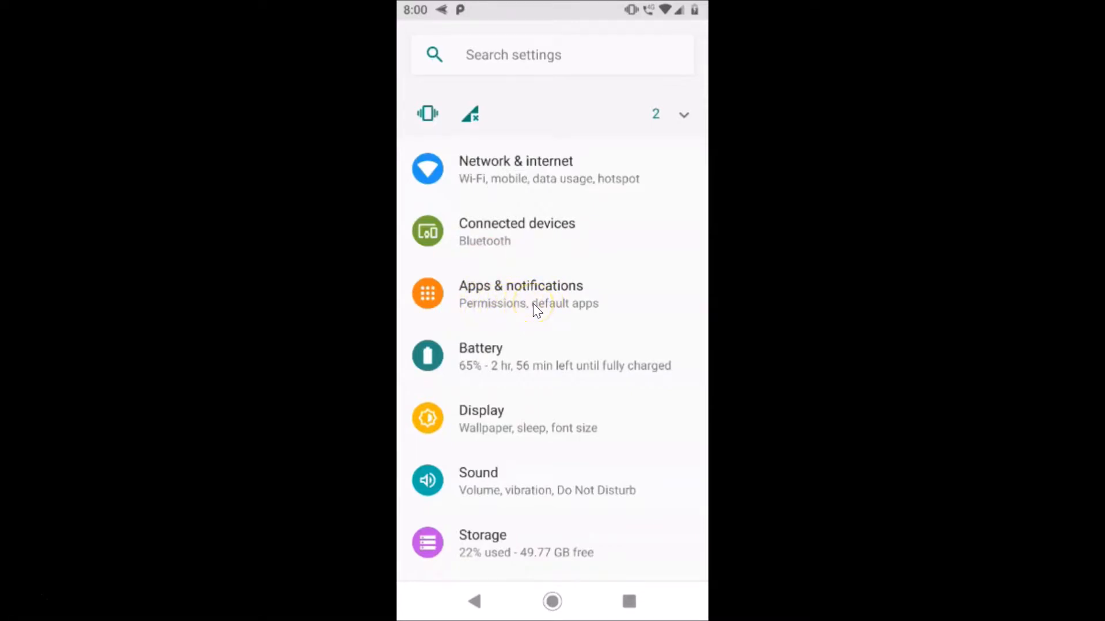
- Go to Apps & notifications from the Settings main list
{"action": "left_click", "coordinate": [520, 292]}
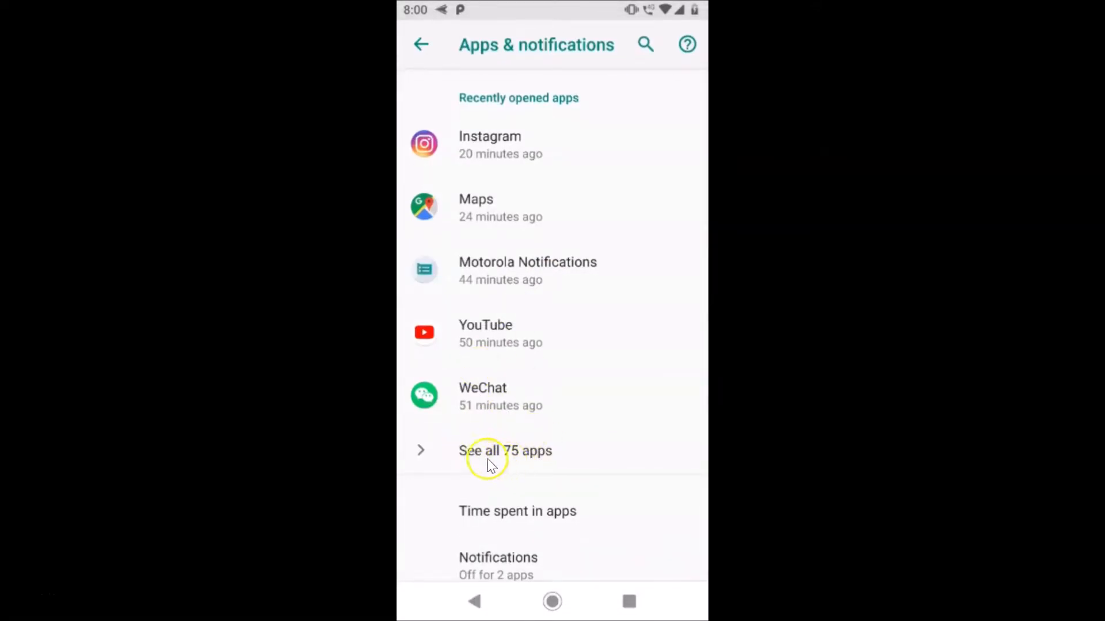
{"action": "mouse_move", "coordinate": [510, 461]}
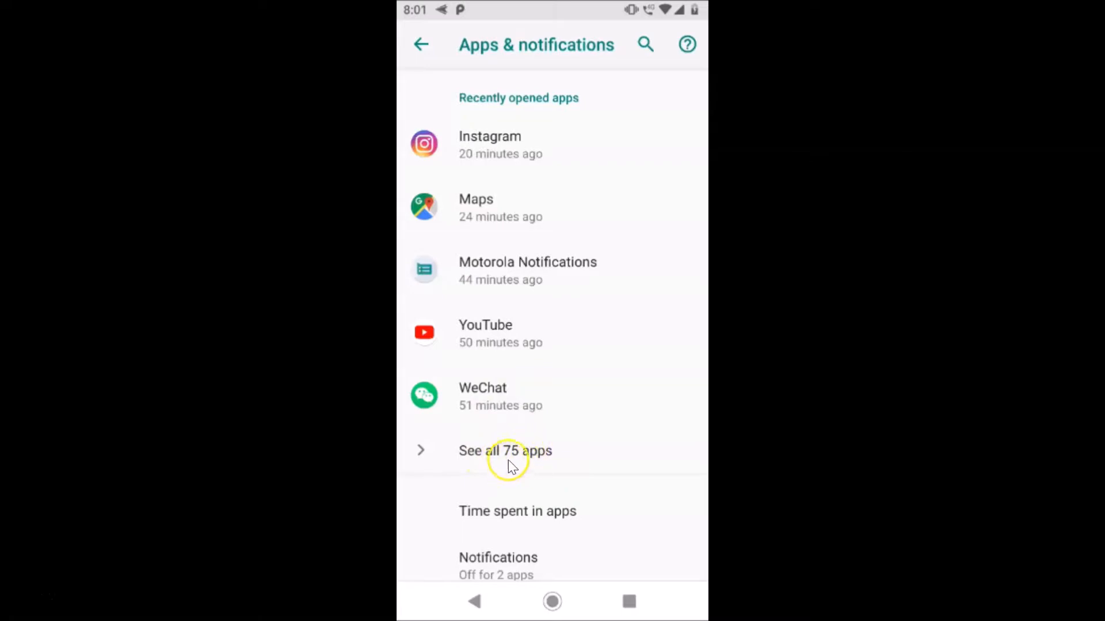
- Show all 75 apps and set the list filter to 'All apps'
{"action": "left_click", "coordinate": [504, 449]}
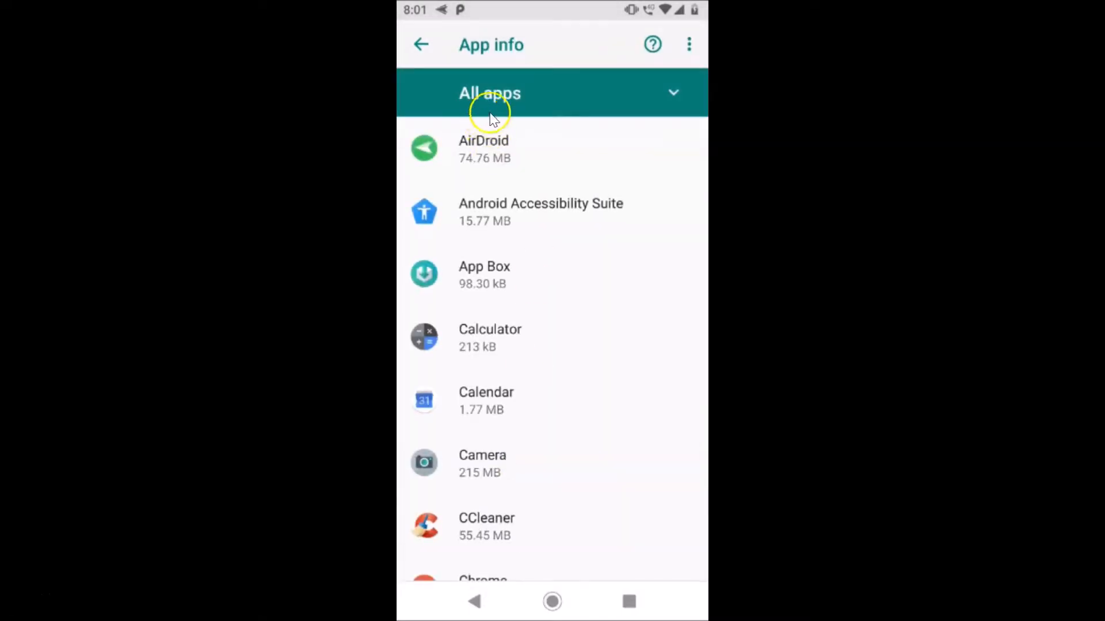
{"action": "mouse_move", "coordinate": [609, 113]}
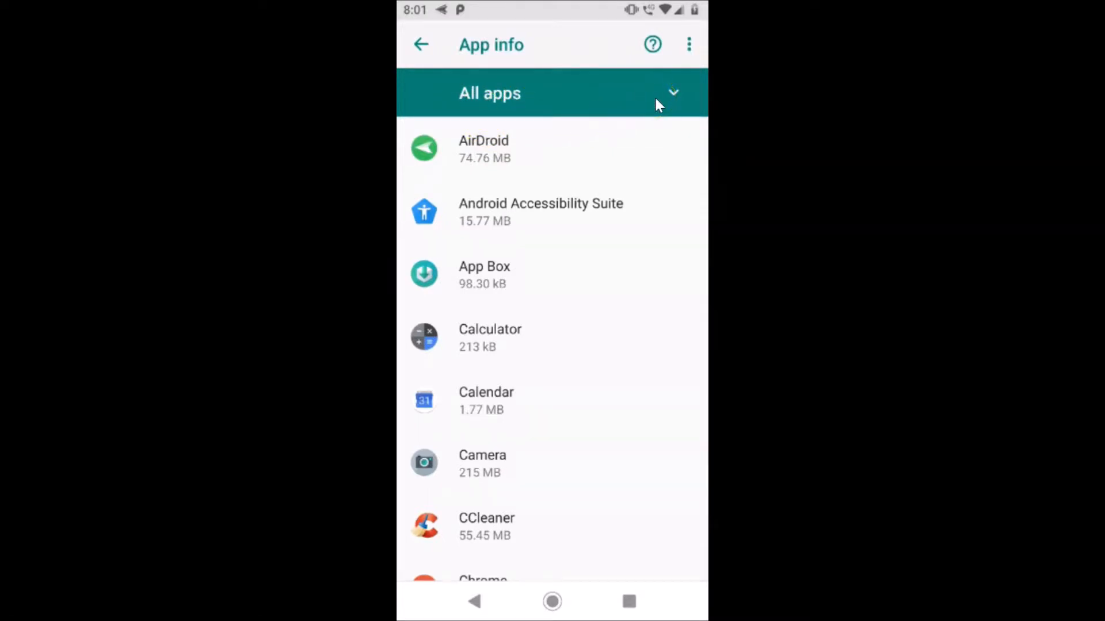
{"action": "left_click", "coordinate": [489, 93]}
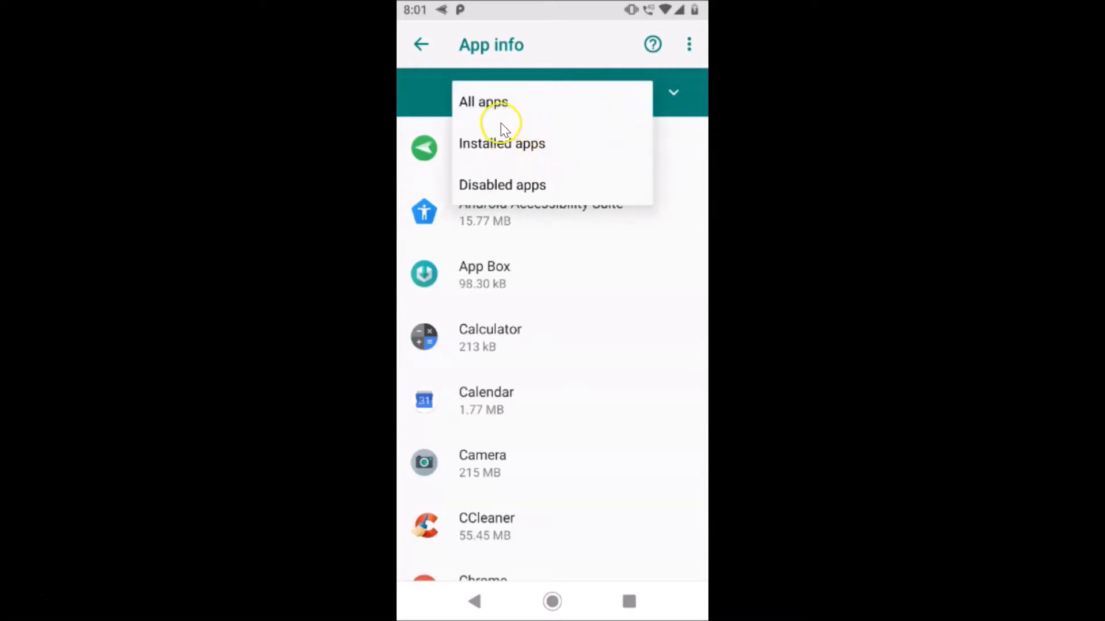
{"action": "mouse_move", "coordinate": [571, 183]}
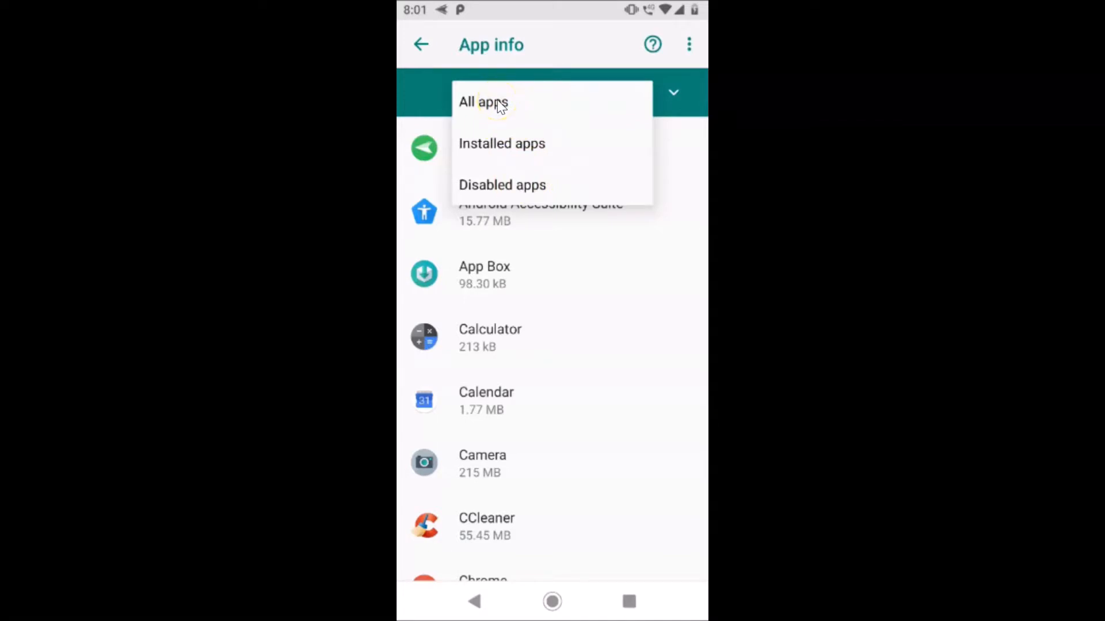
{"action": "left_click", "coordinate": [482, 101]}
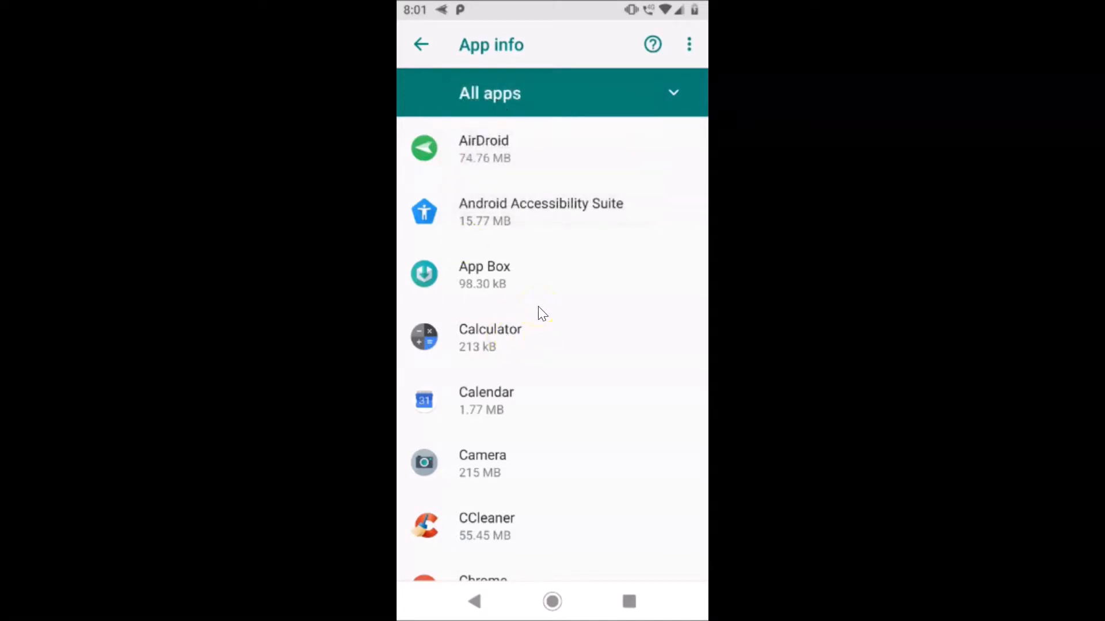
- Find Instagram in the All apps list and open its app info page
{"action": "scroll", "scroll_direction": "down", "scroll_amount": 3}
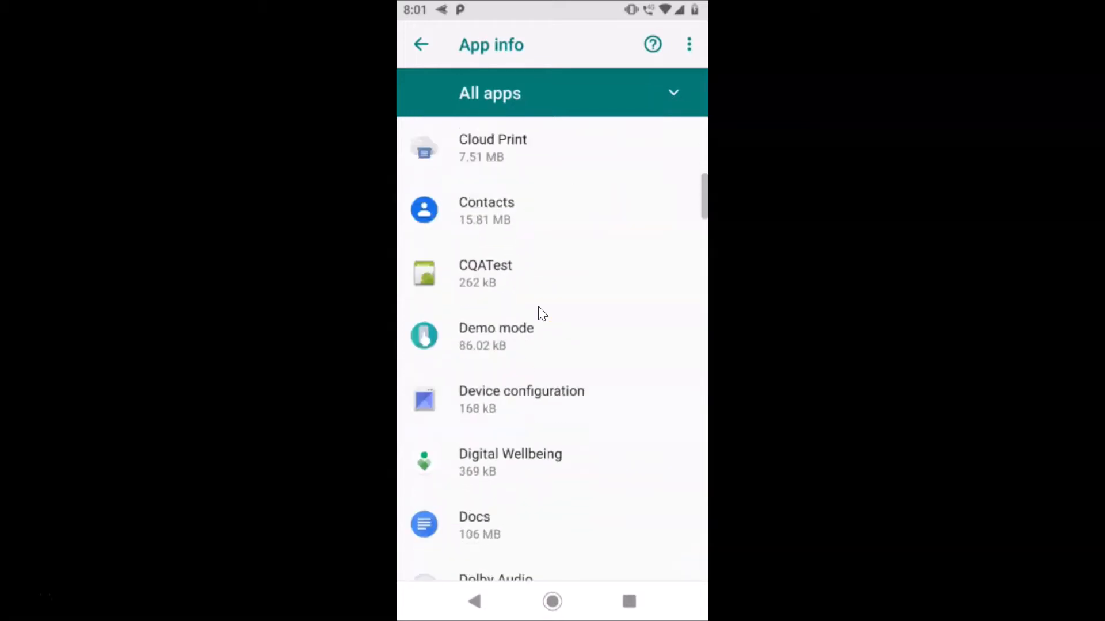
{"action": "scroll", "scroll_direction": "down", "scroll_amount": 3}
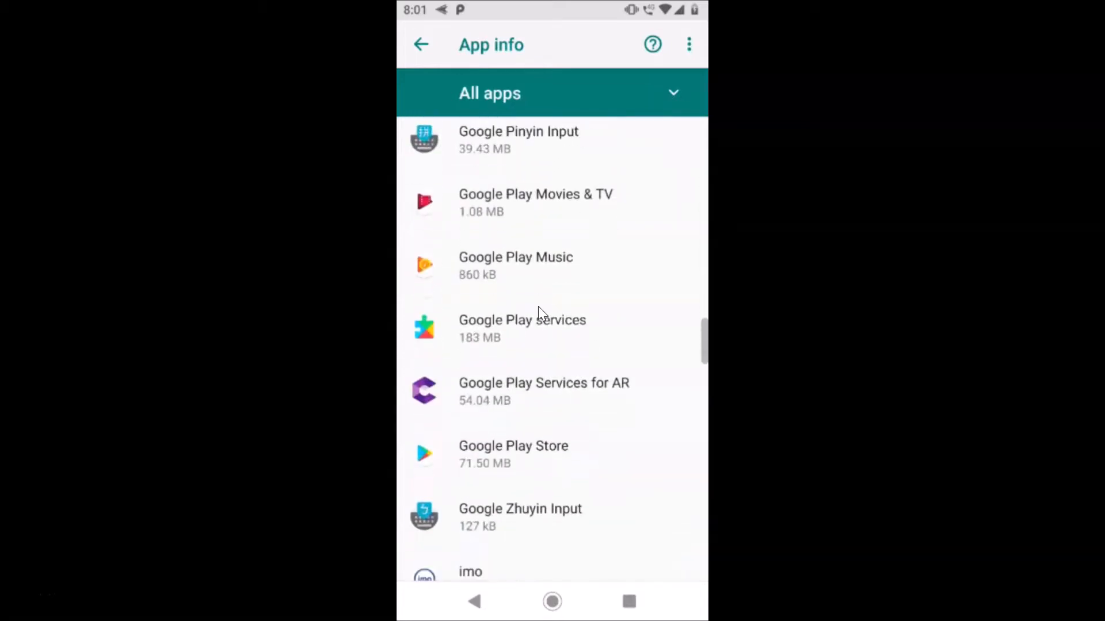
{"action": "scroll", "scroll_direction": "down", "scroll_amount": 3}
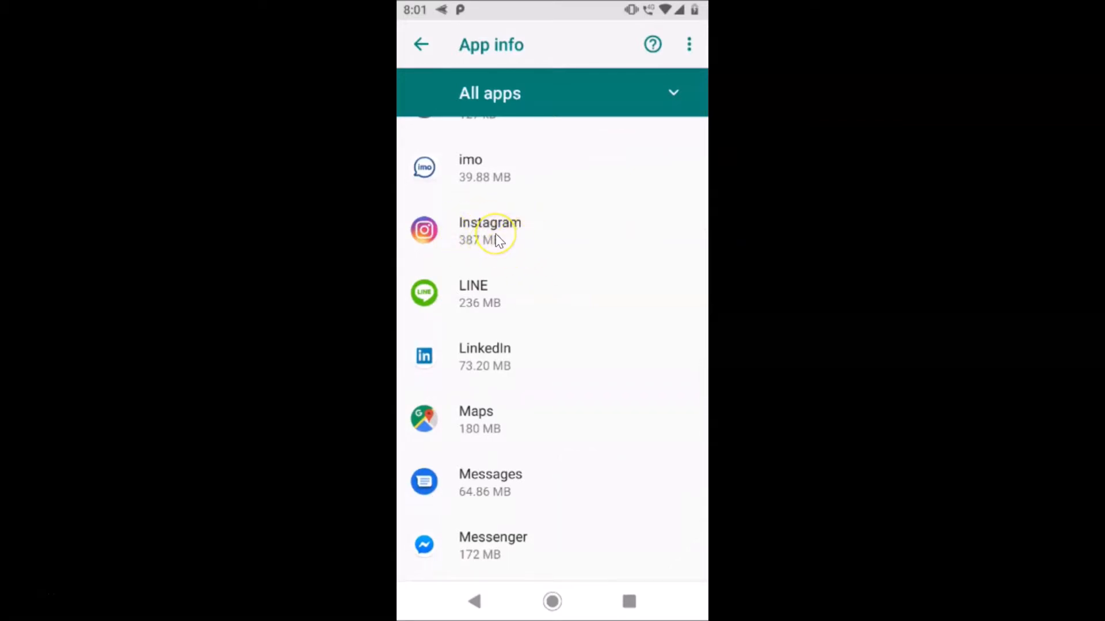
{"action": "left_click", "coordinate": [489, 232]}
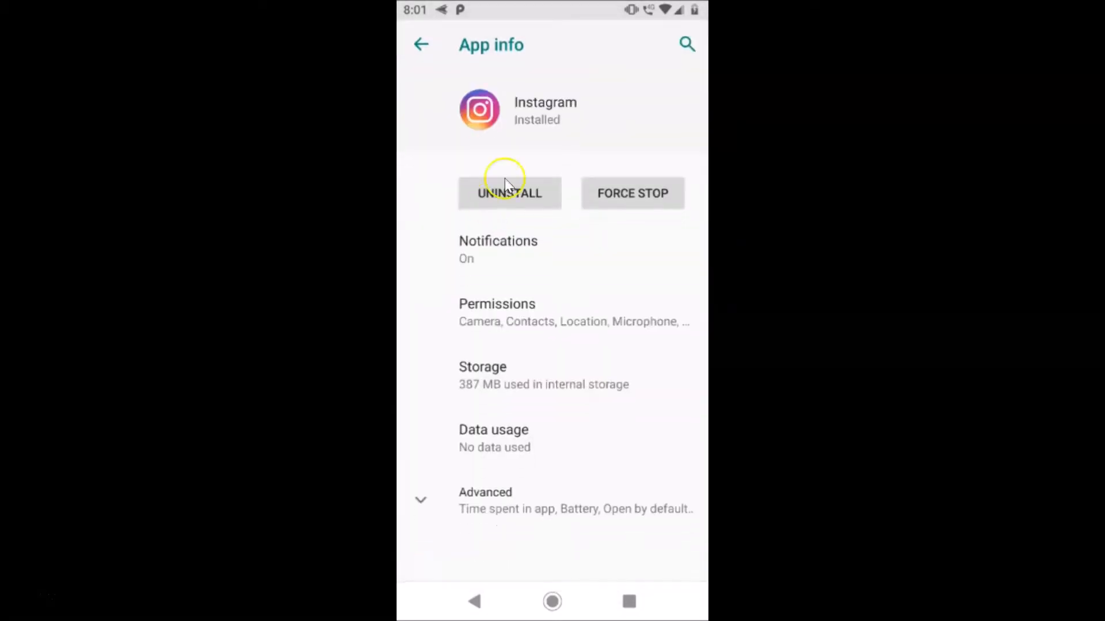
{"action": "mouse_move", "coordinate": [486, 384]}
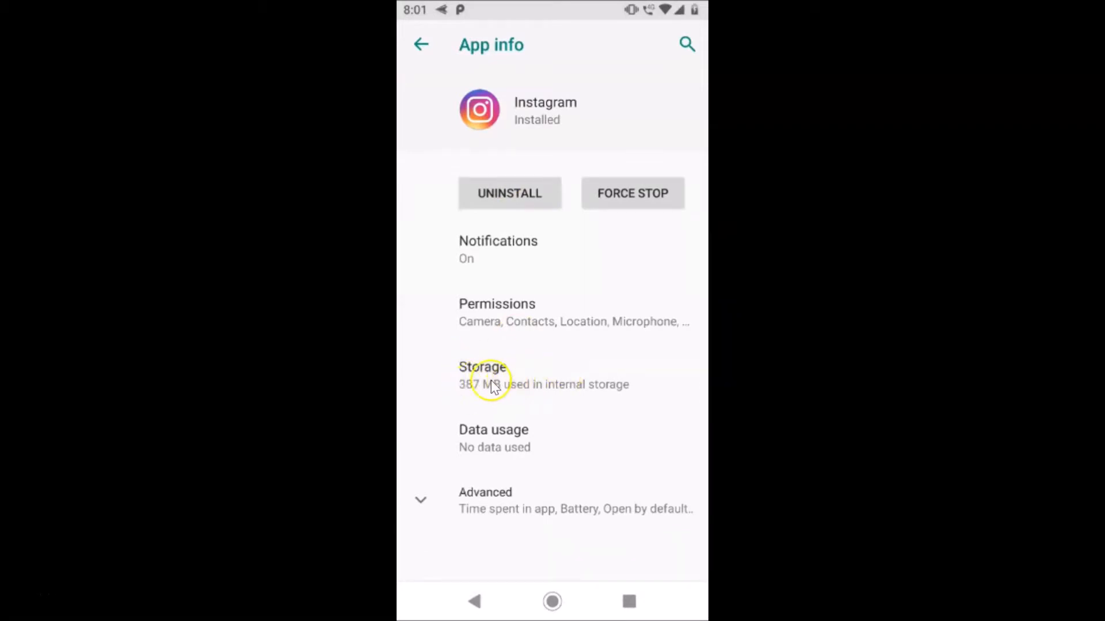
- Open Instagram's Storage details showing 278 MB cache within 387 MB total
{"action": "left_click", "coordinate": [483, 374]}
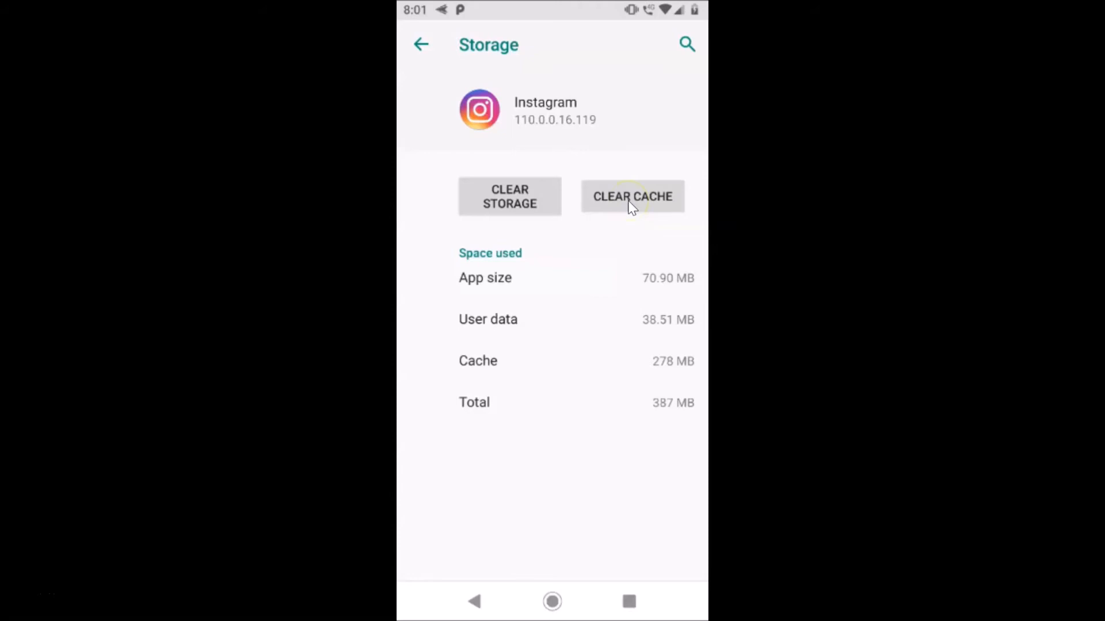
- Clear Instagram's cache so it reads 0 B and the total drops to 109 MB
{"action": "left_click", "coordinate": [631, 197]}
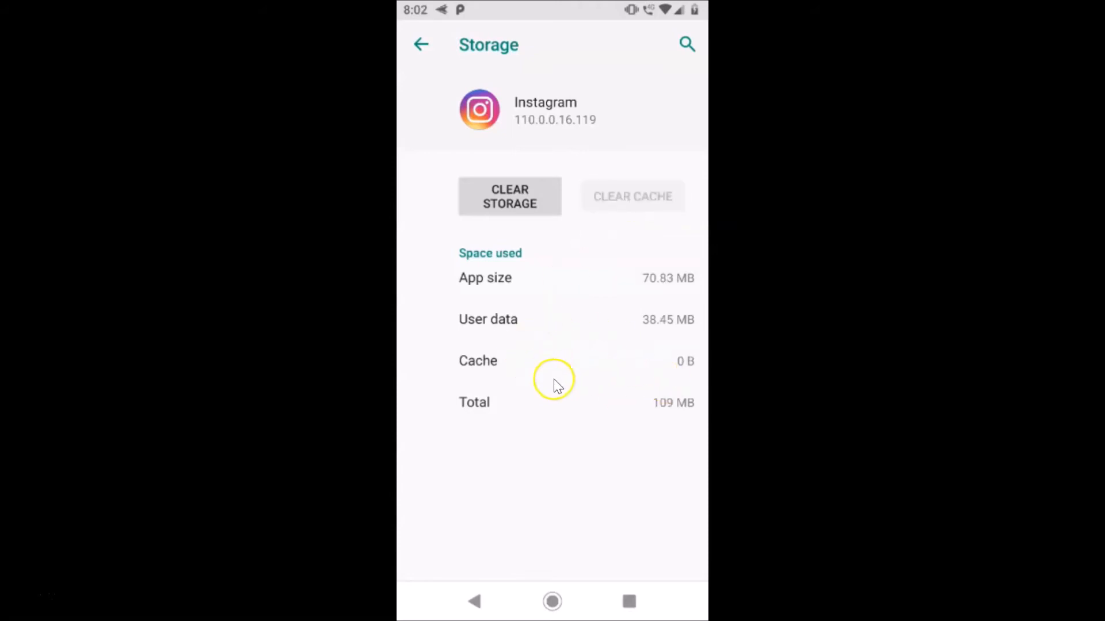
{"action": "mouse_move", "coordinate": [687, 376]}
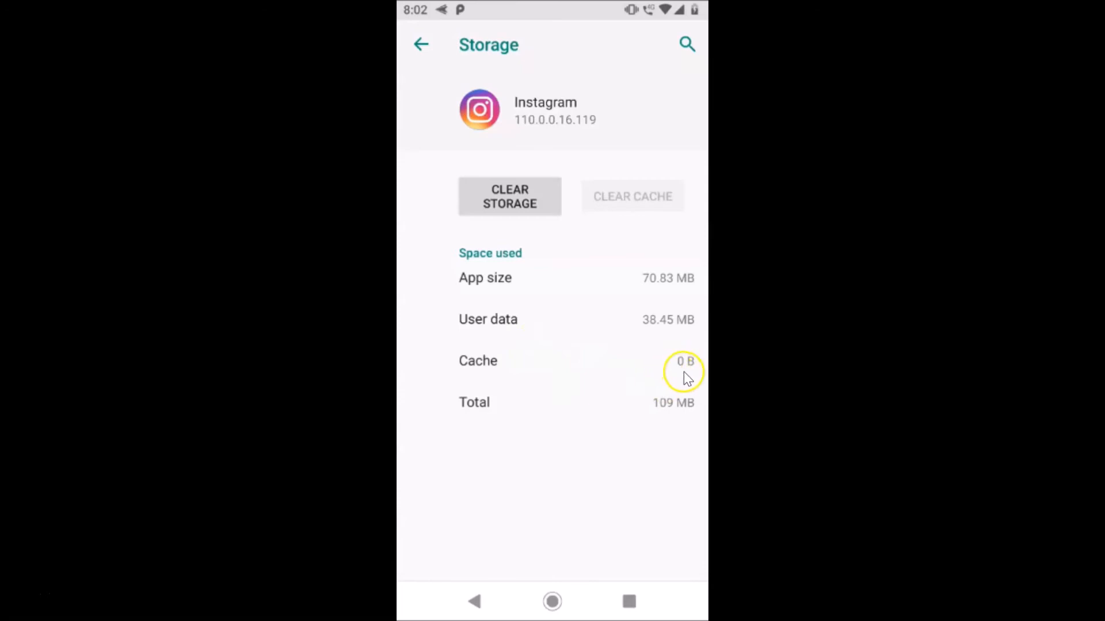
{"action": "mouse_move", "coordinate": [493, 356]}
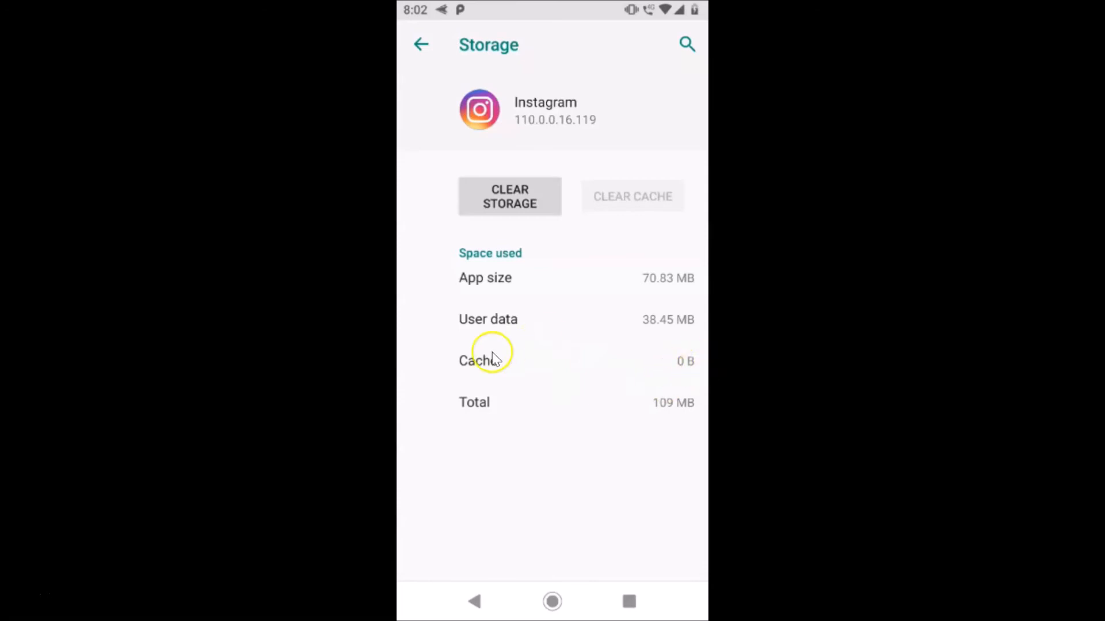